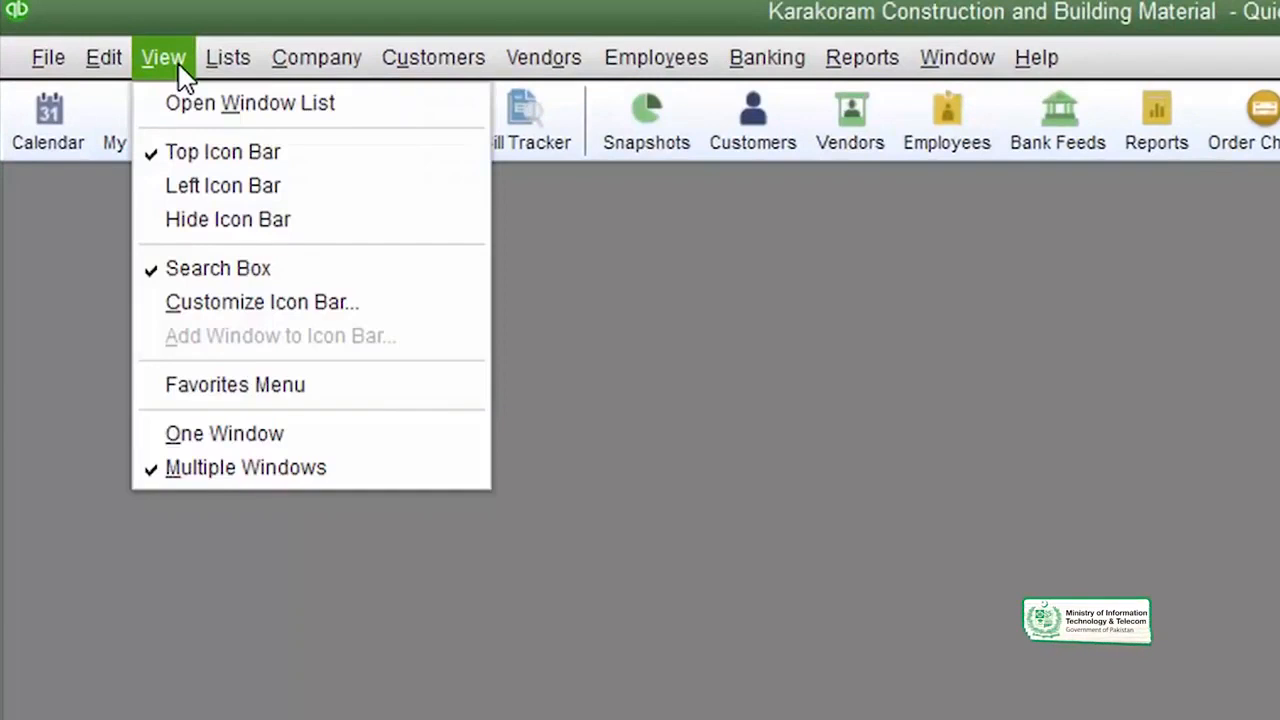
mouse_move(236, 336)
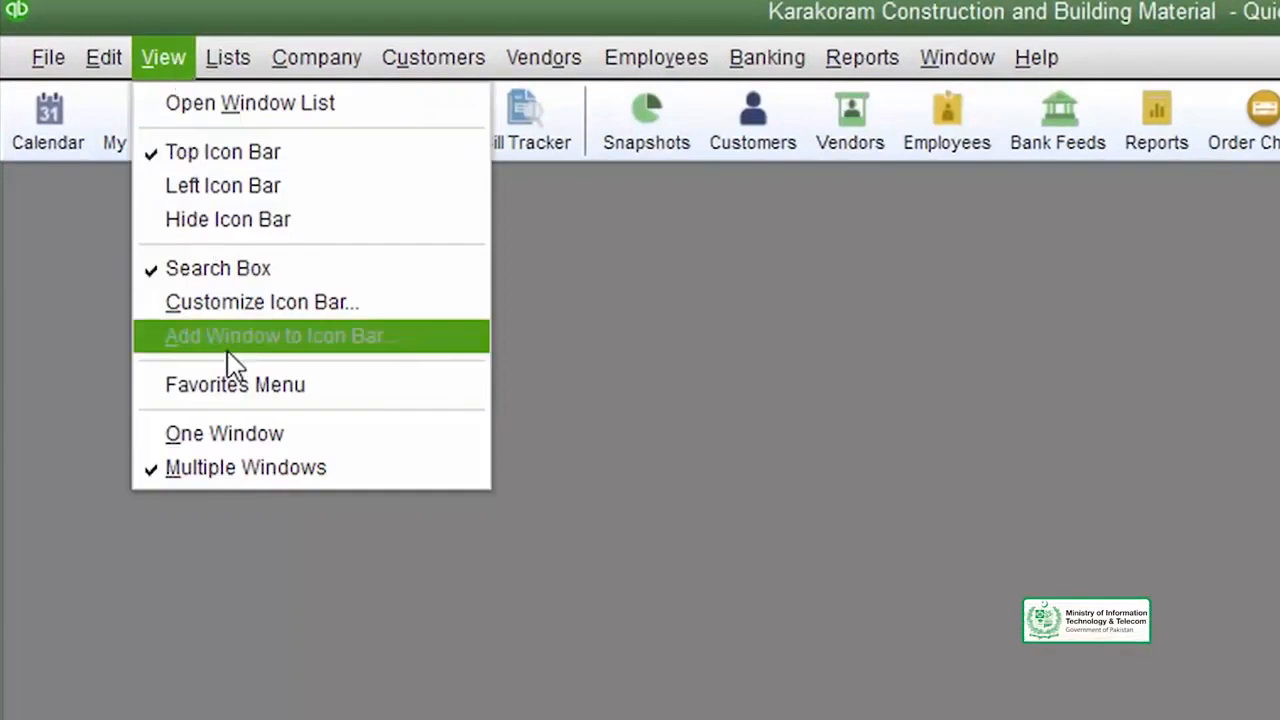
mouse_move(236, 384)
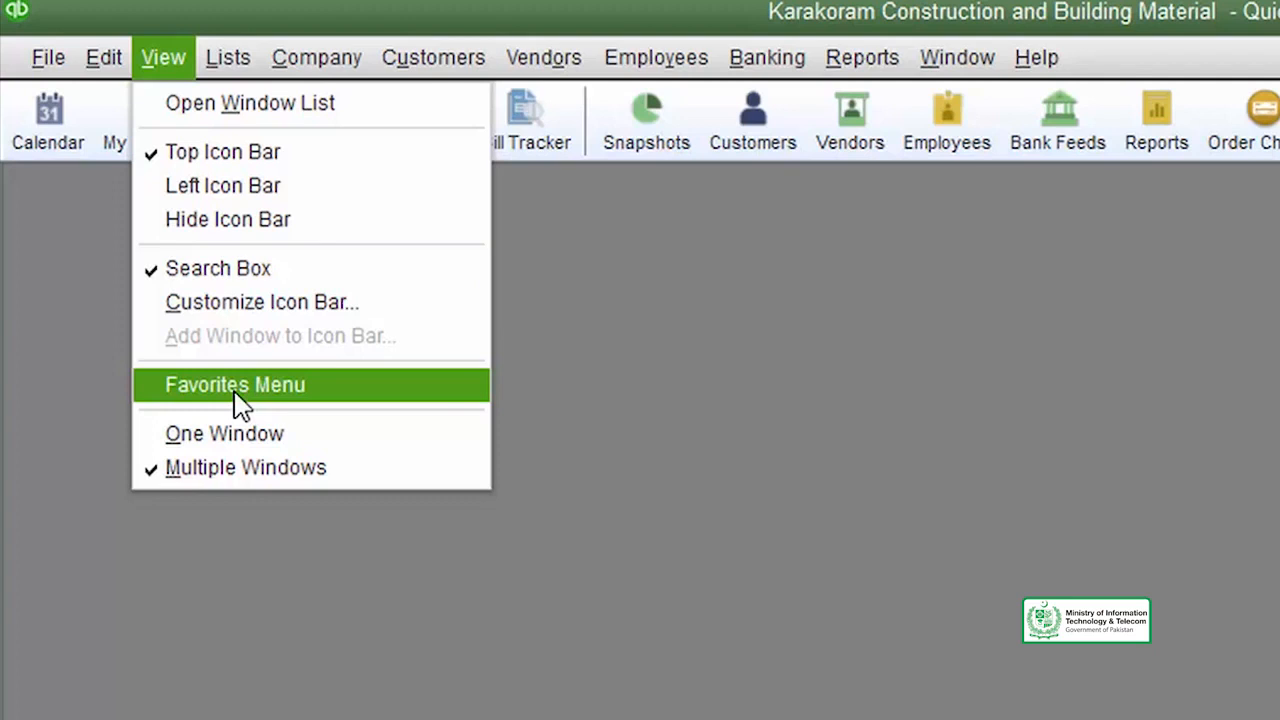
- Enable the Favorites menu on the menu bar from the View menu
left_click(236, 384)
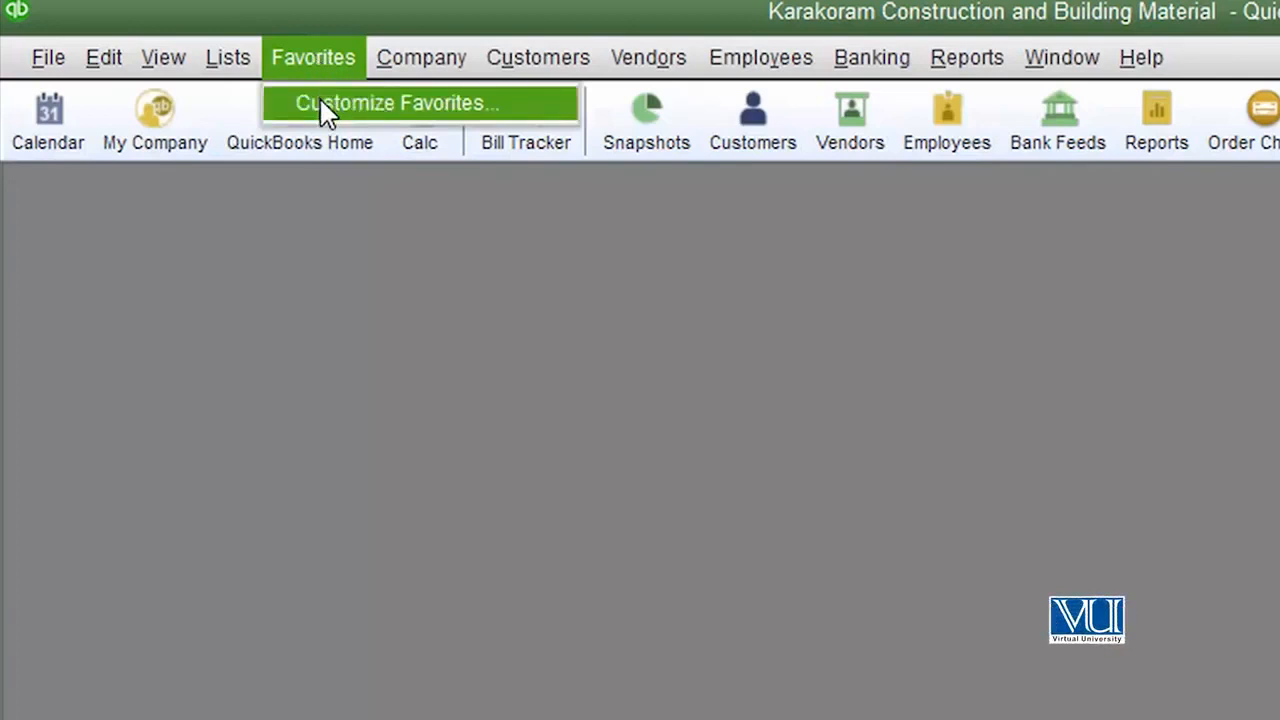
- In Customize Favorites, add Bulk Enter Business Details to the chosen menu items
left_click(396, 104)
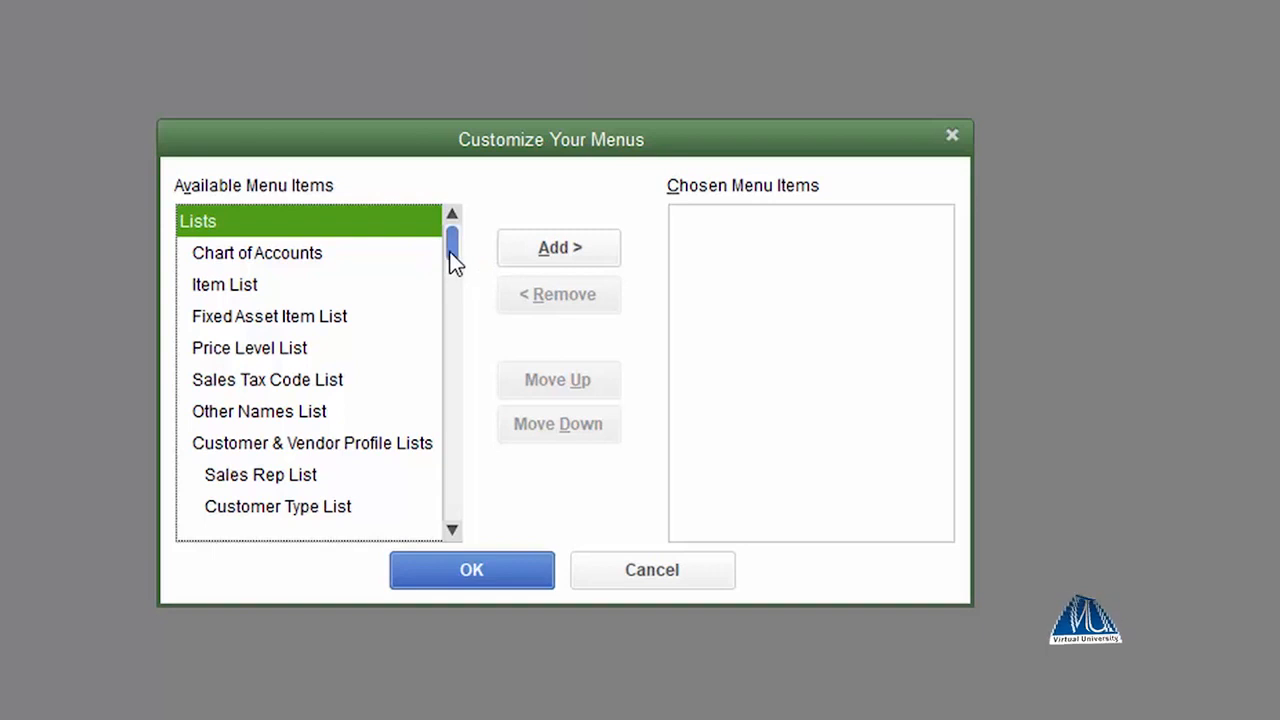
scroll("down", 3)
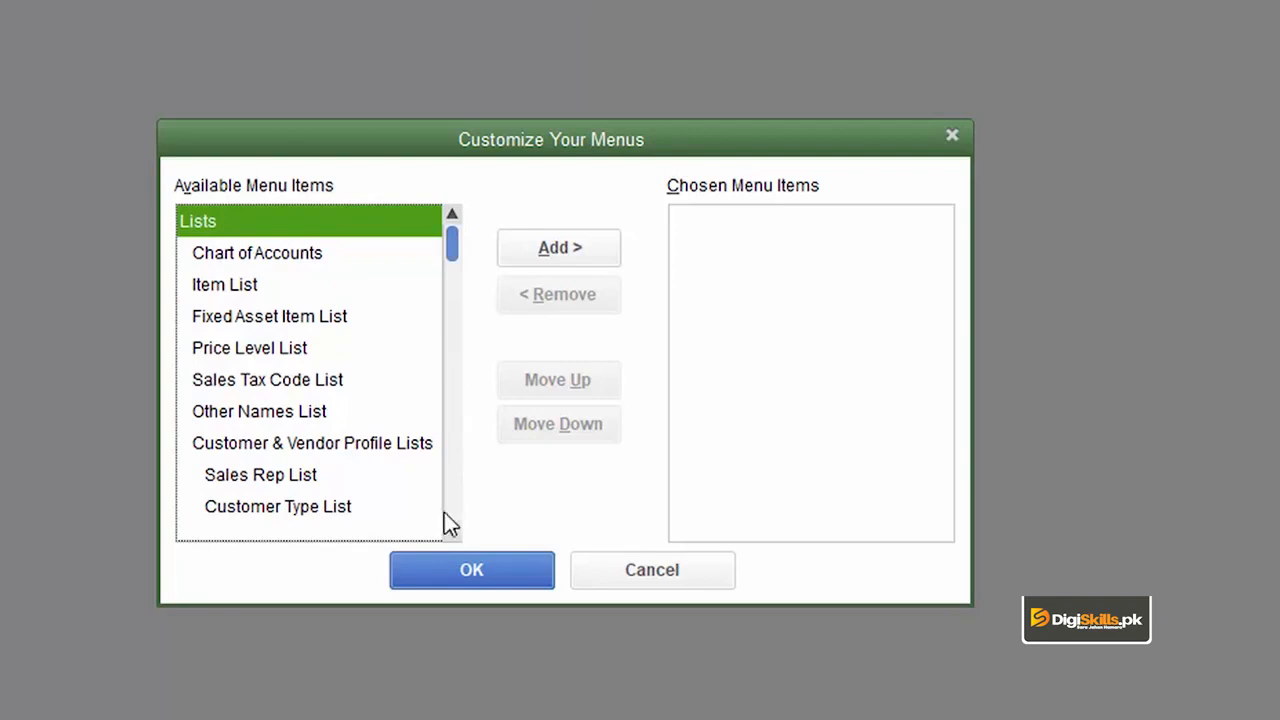
scroll("down", 3)
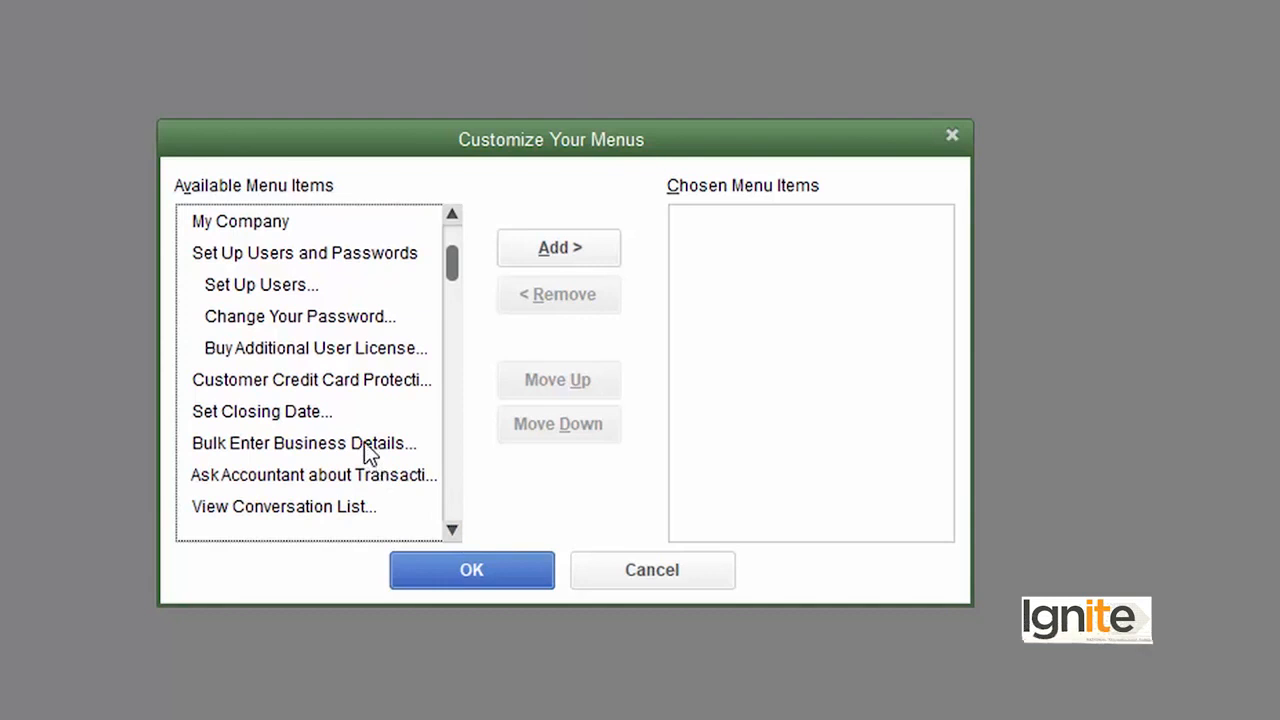
left_click(304, 444)
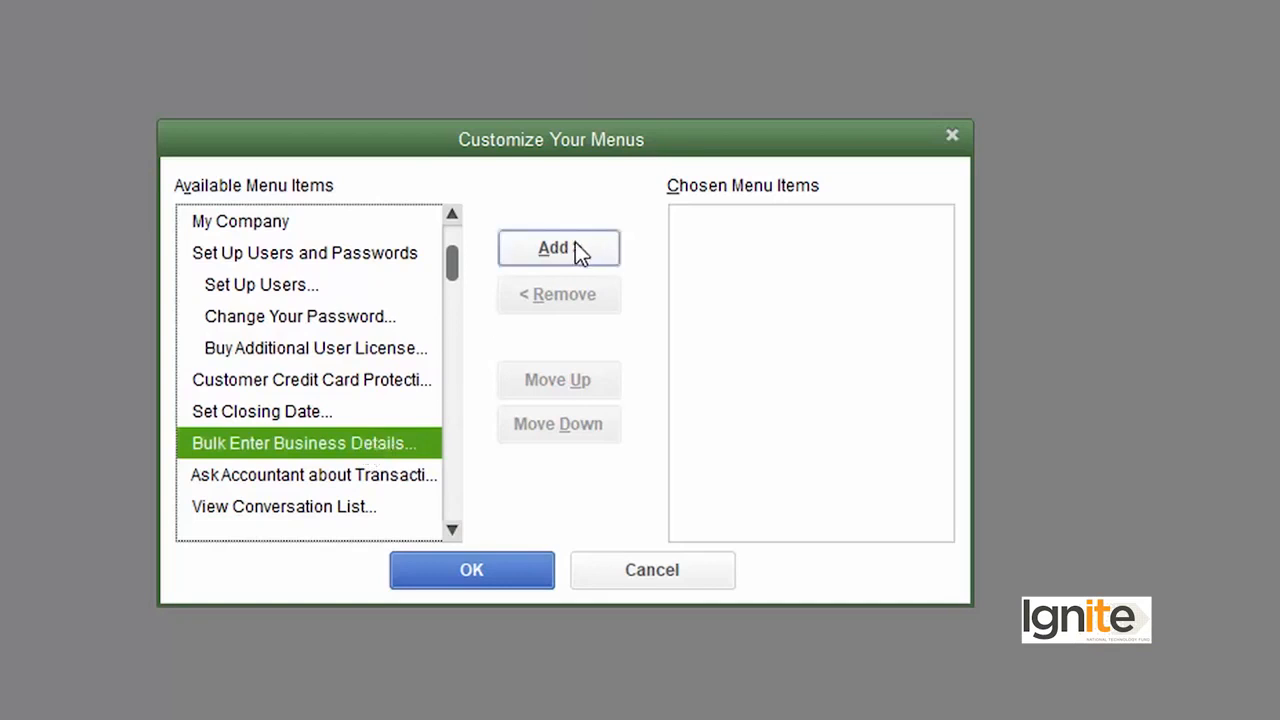
left_click(558, 248)
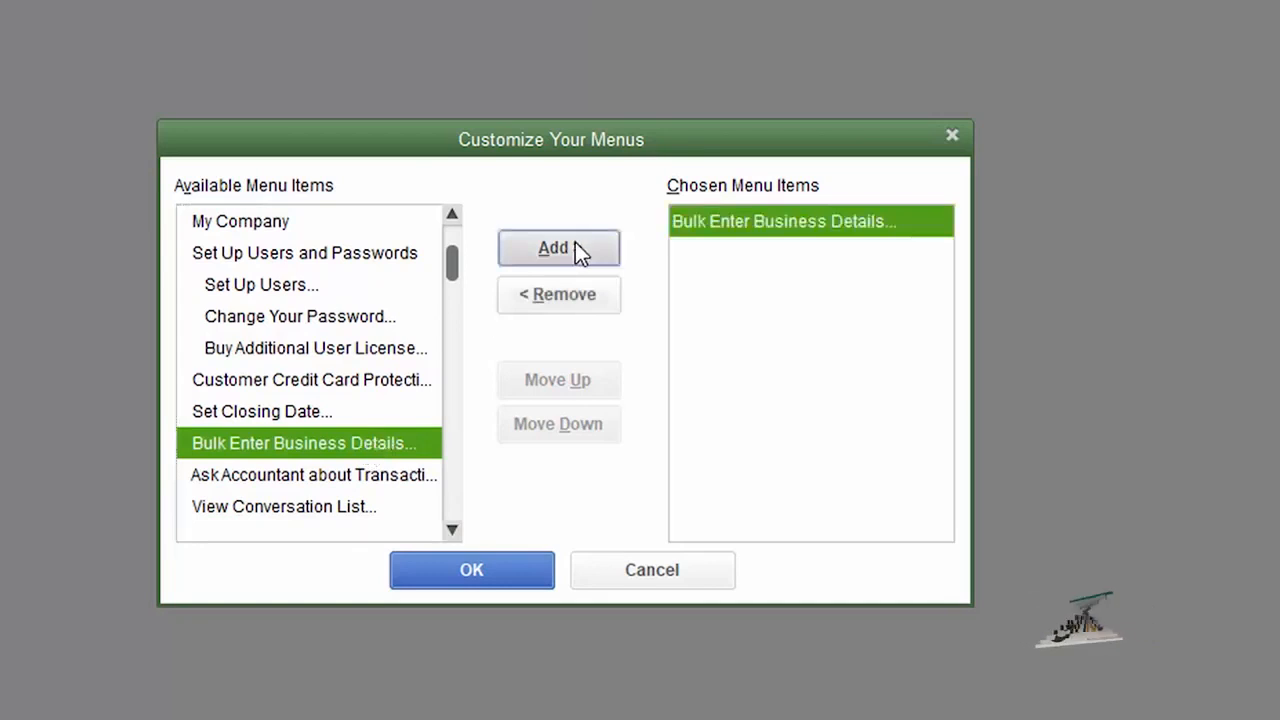
mouse_move(800, 290)
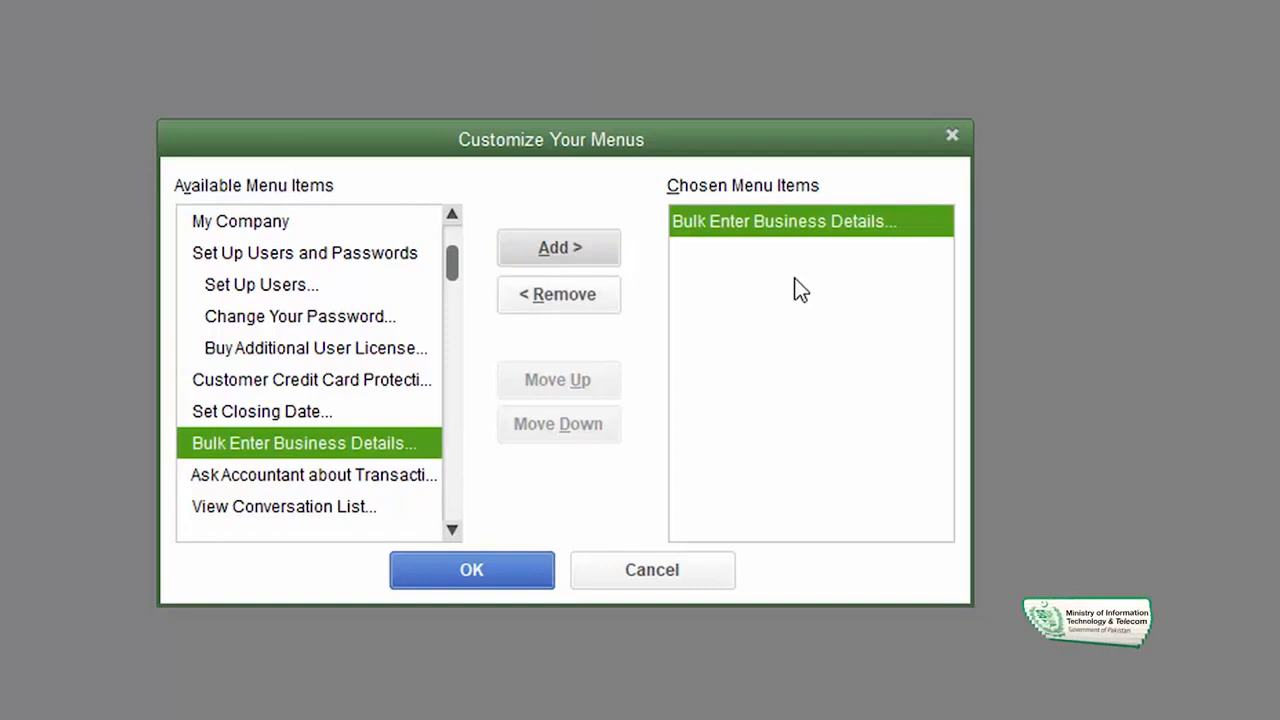
mouse_move(500, 316)
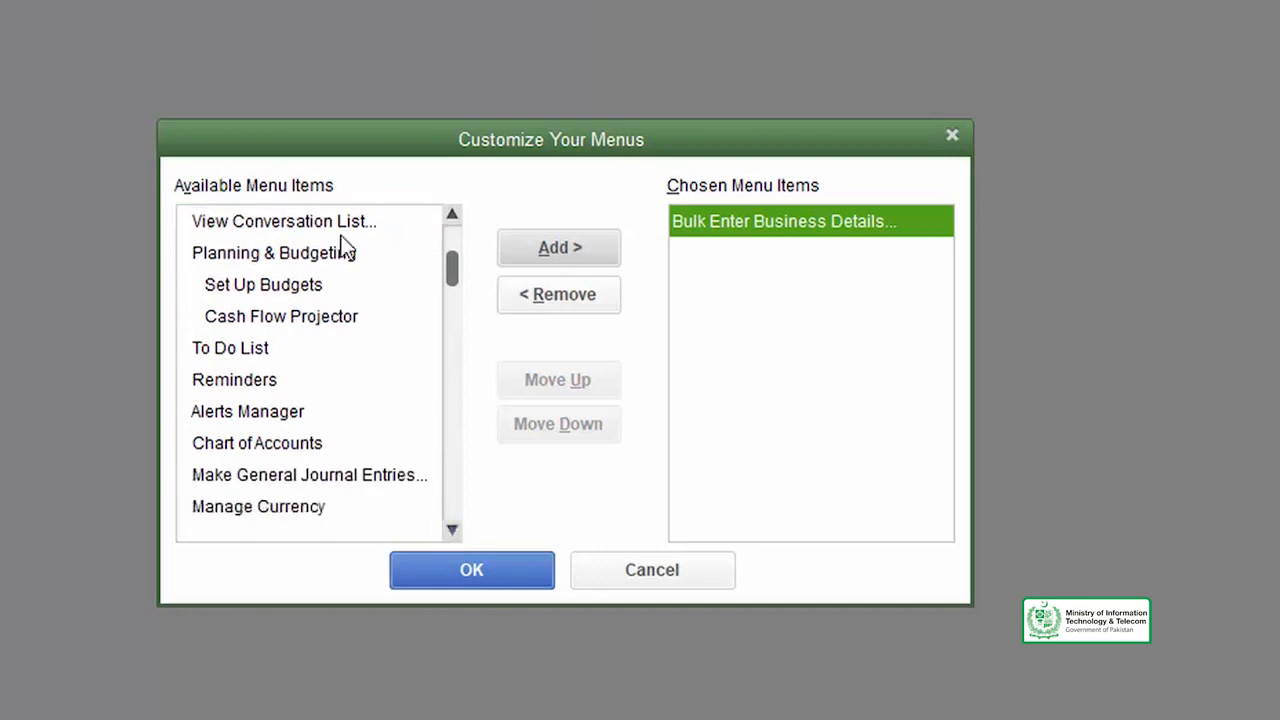
- Add Cash Flow Projector to the chosen items, then select Collection Letters among the available items
left_click(280, 316)
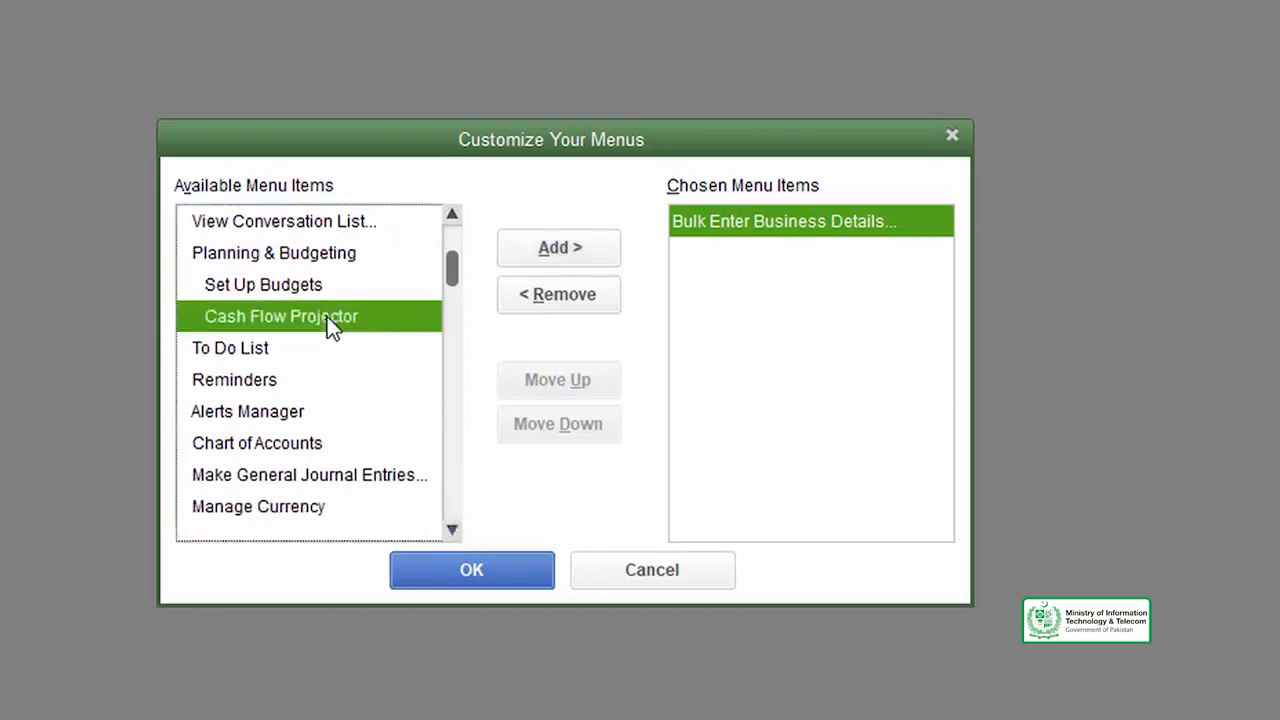
mouse_move(356, 316)
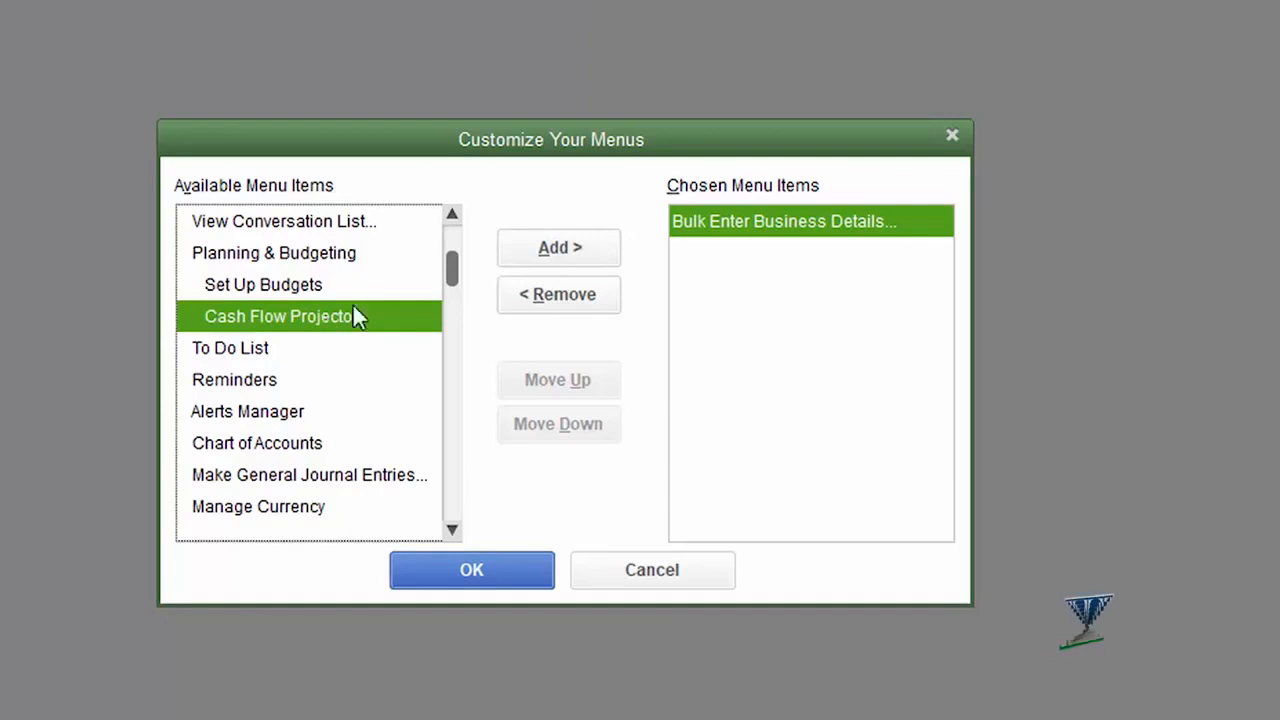
left_click(560, 248)
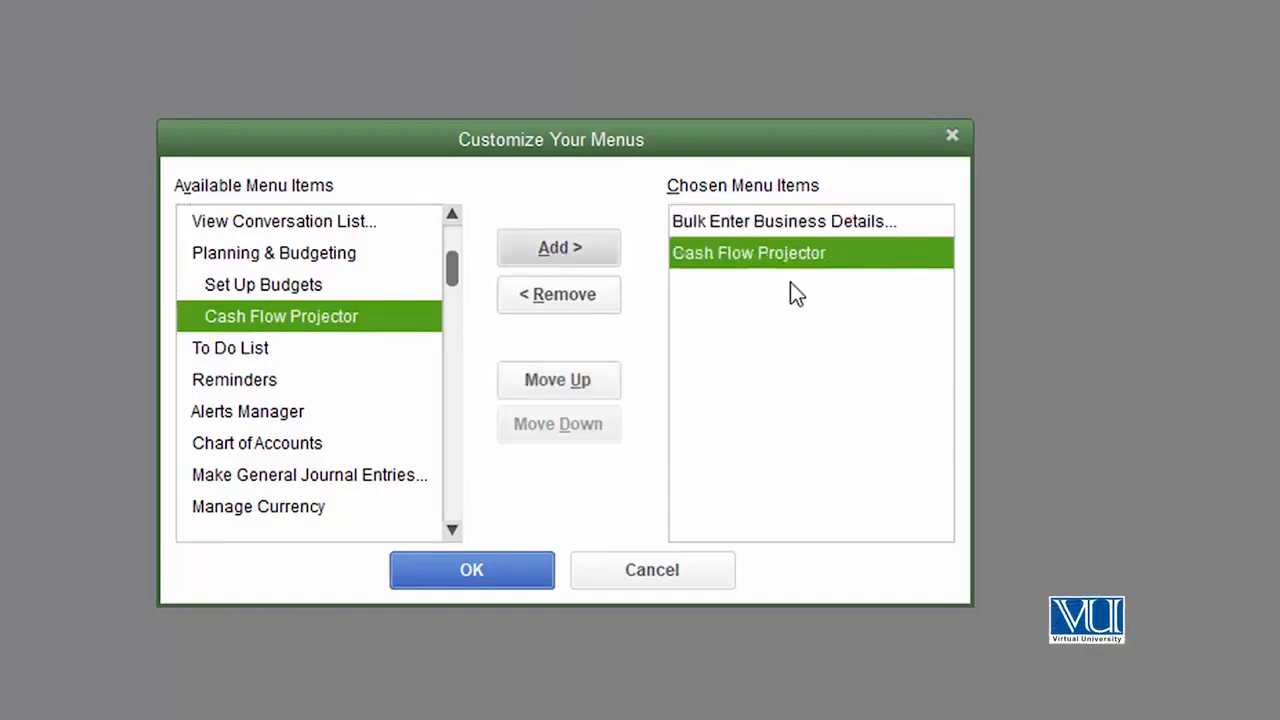
mouse_move(452, 264)
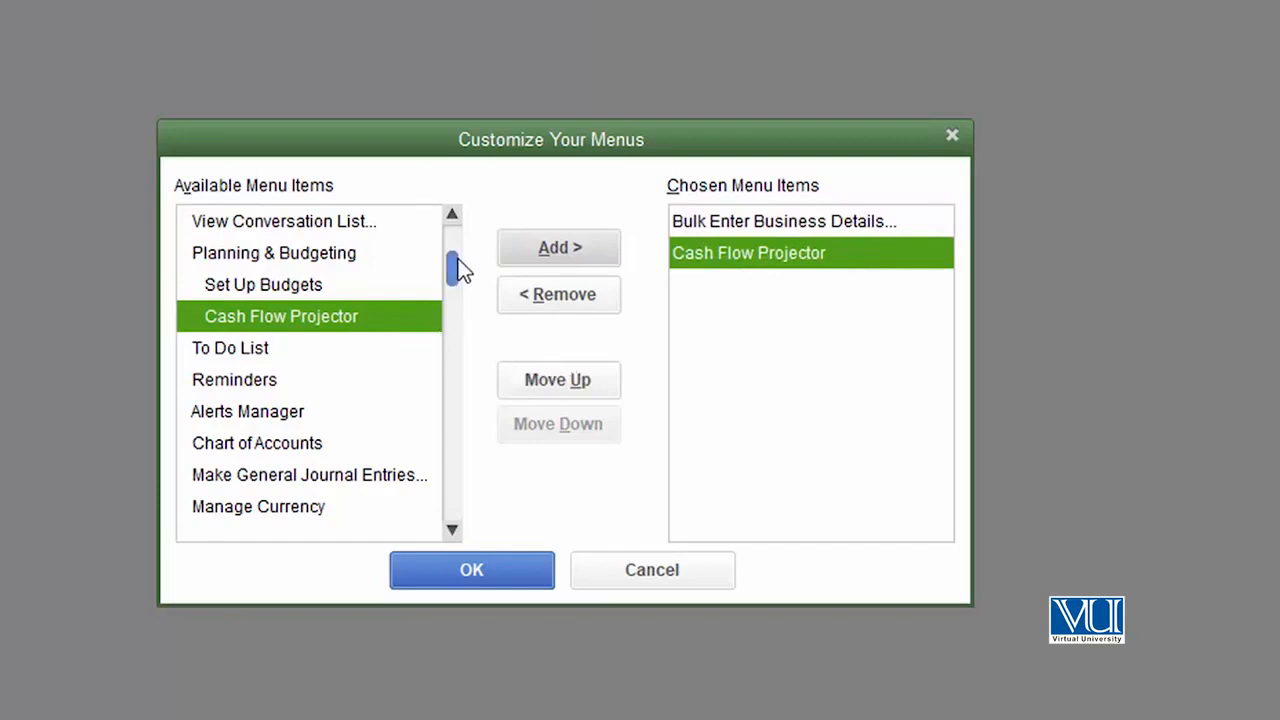
scroll("down", 3)
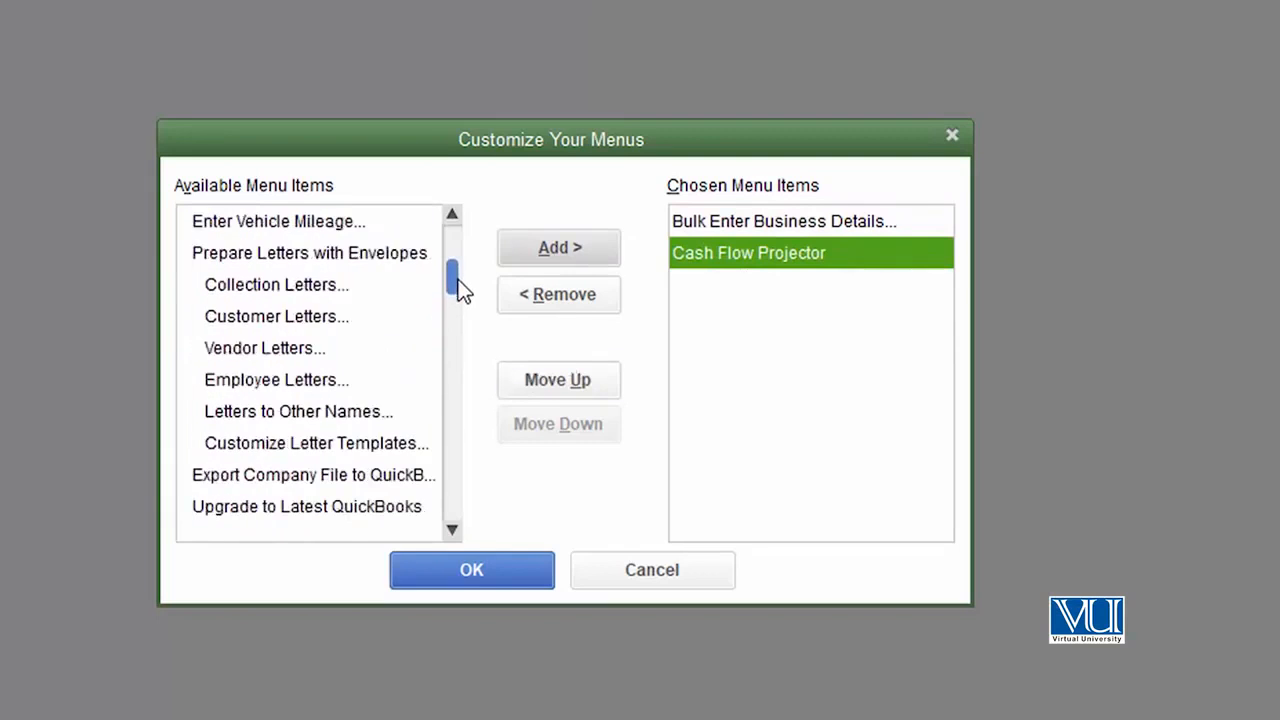
scroll("down", 3)
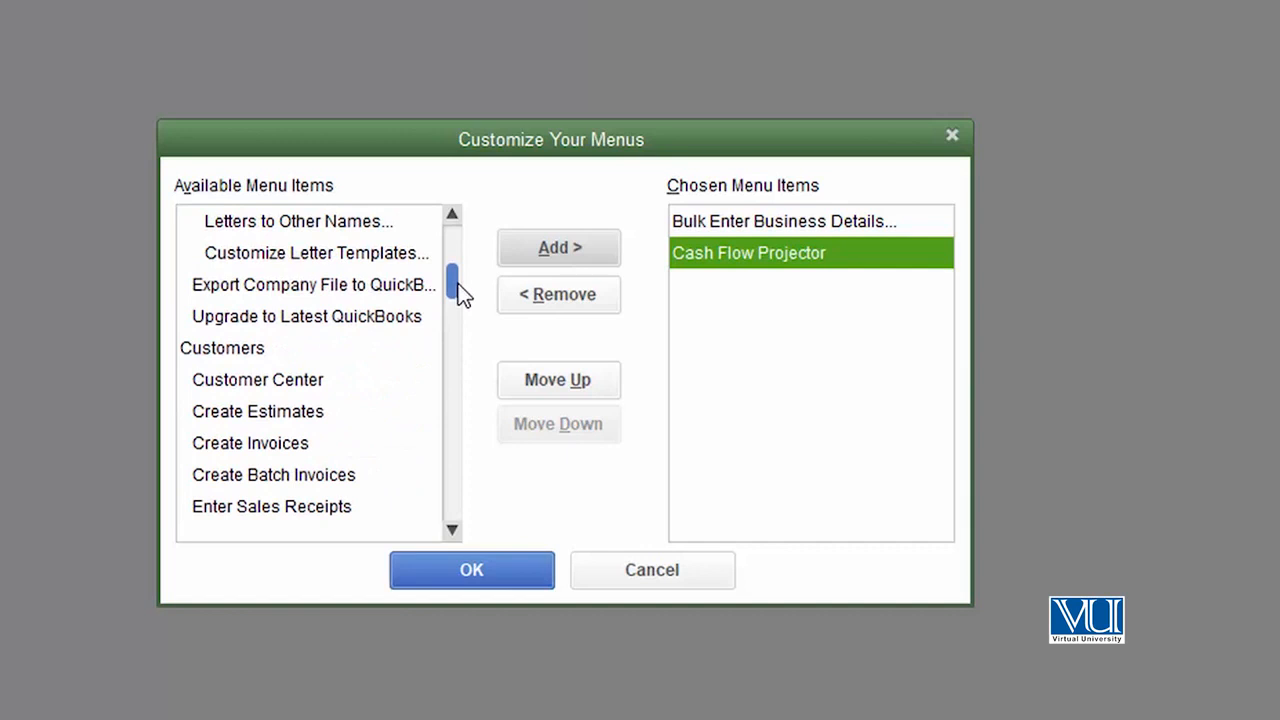
scroll("up", 3)
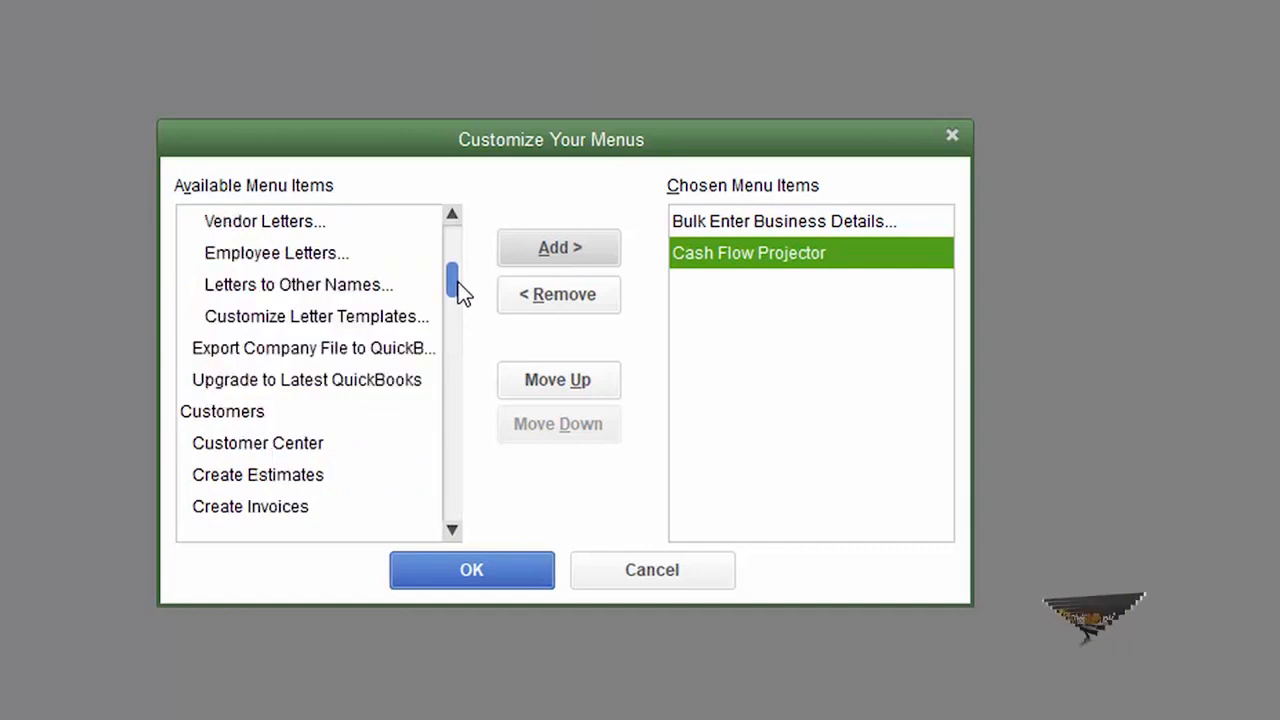
mouse_move(710, 330)
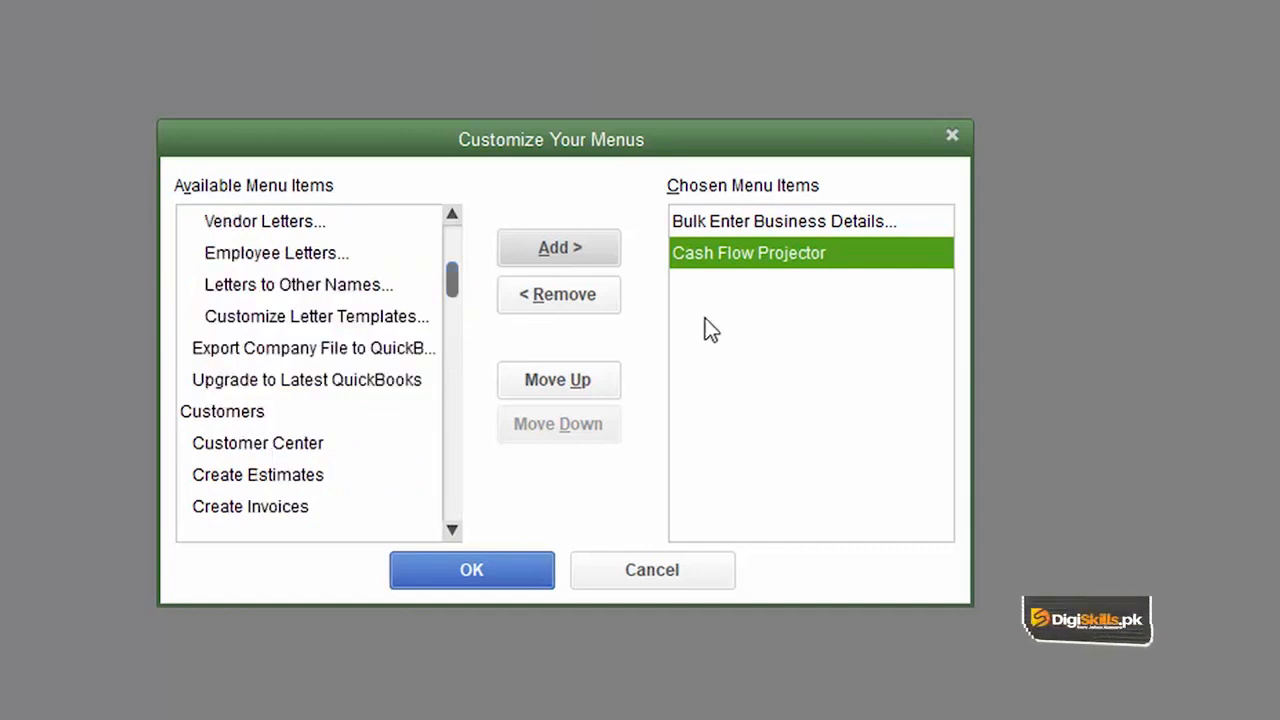
mouse_move(450, 216)
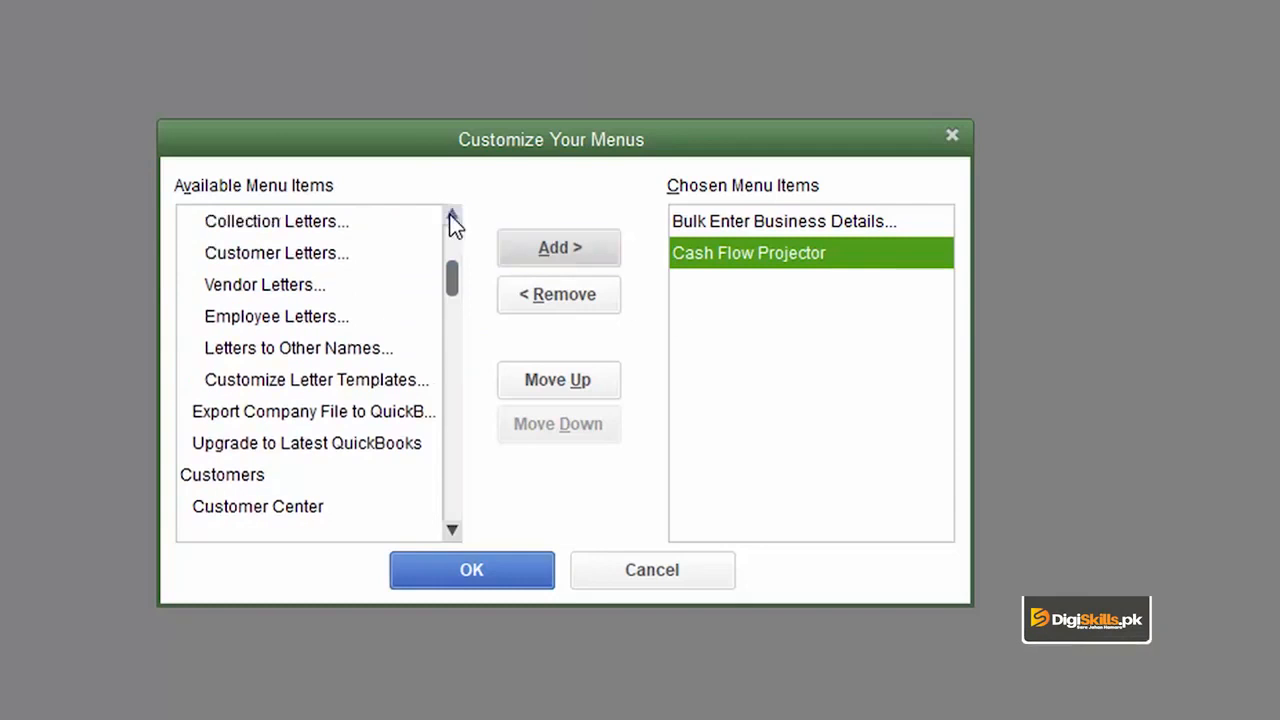
left_click(276, 220)
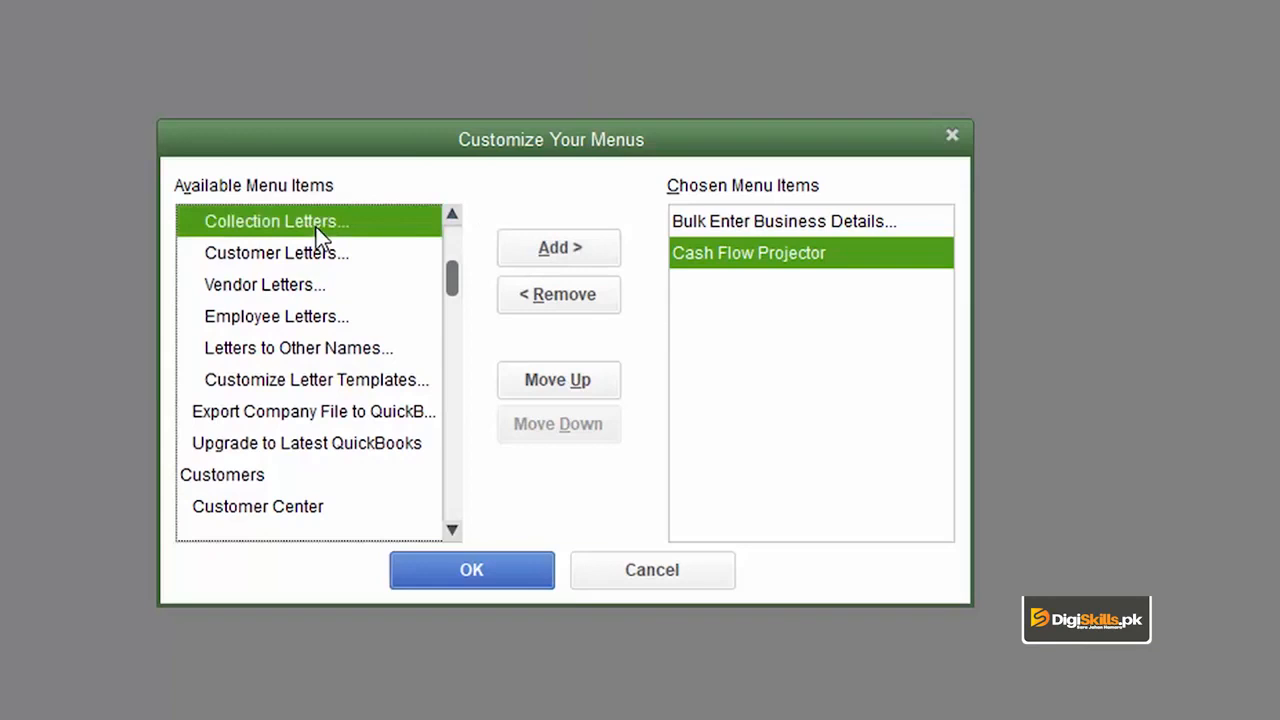
mouse_move(430, 240)
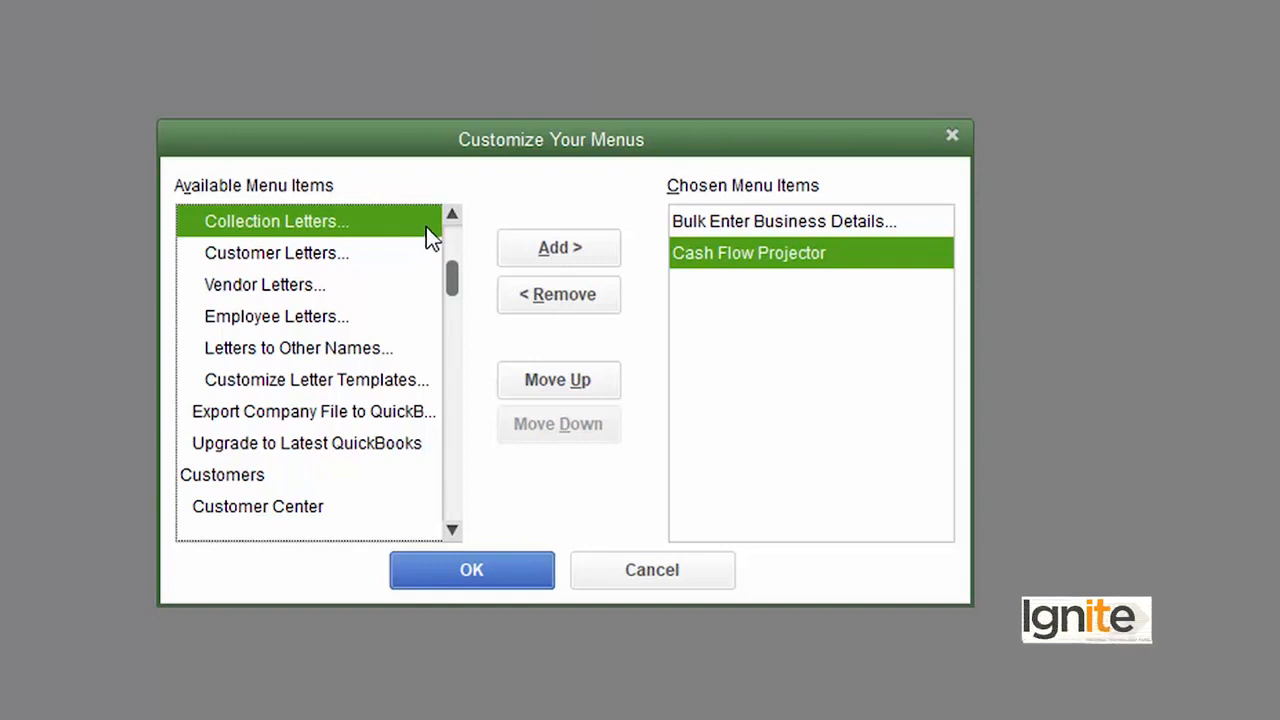
- Add Collection Letters to the chosen items and remove Cash Flow Projector
left_click(558, 248)
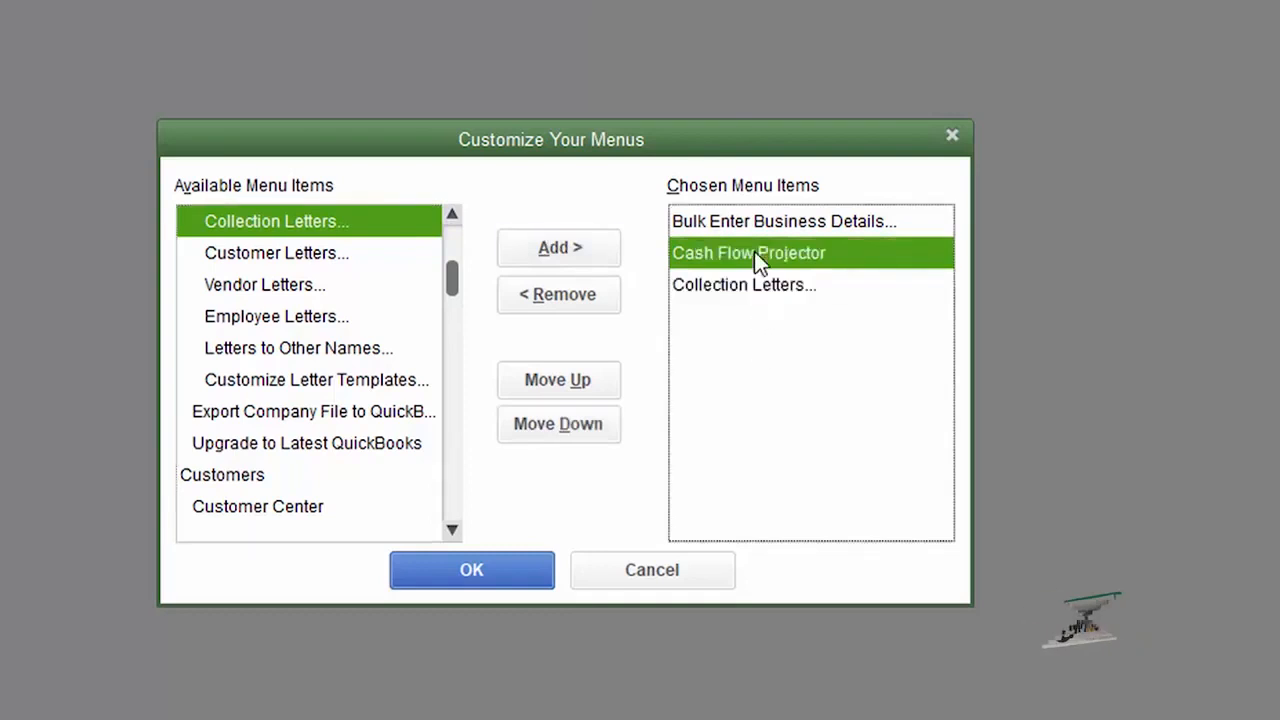
left_click(558, 294)
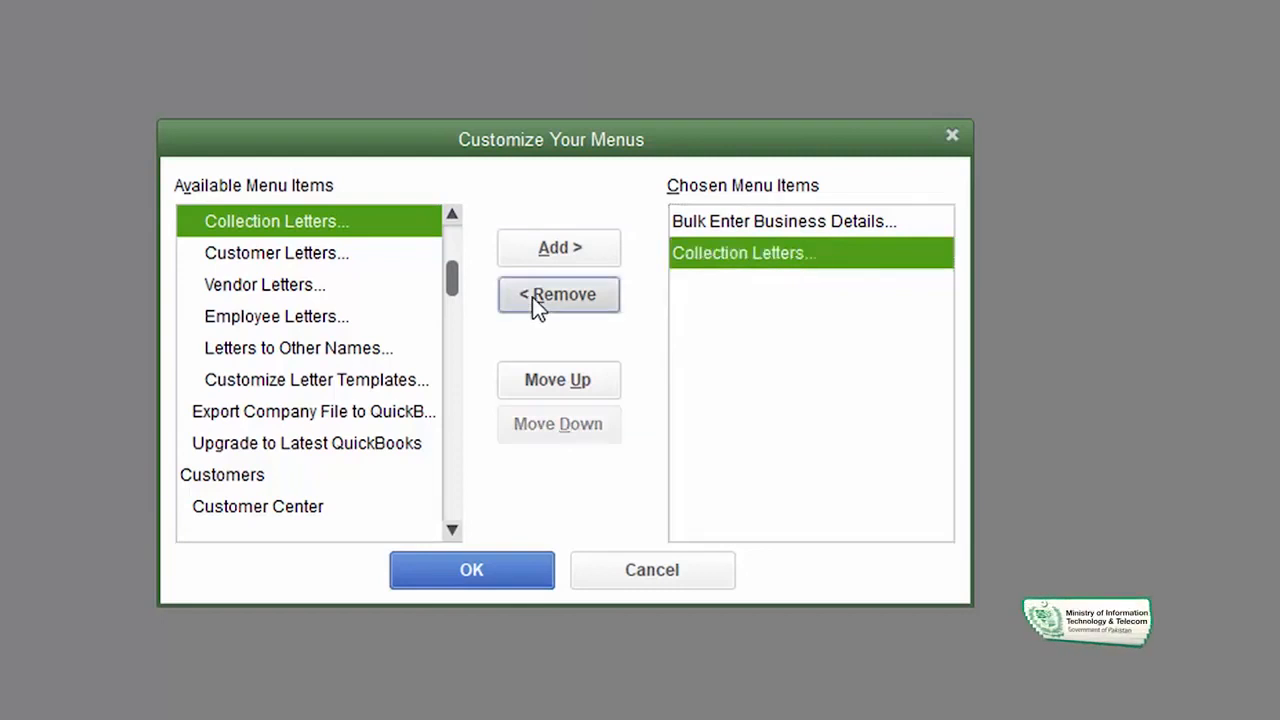
mouse_move(818, 376)
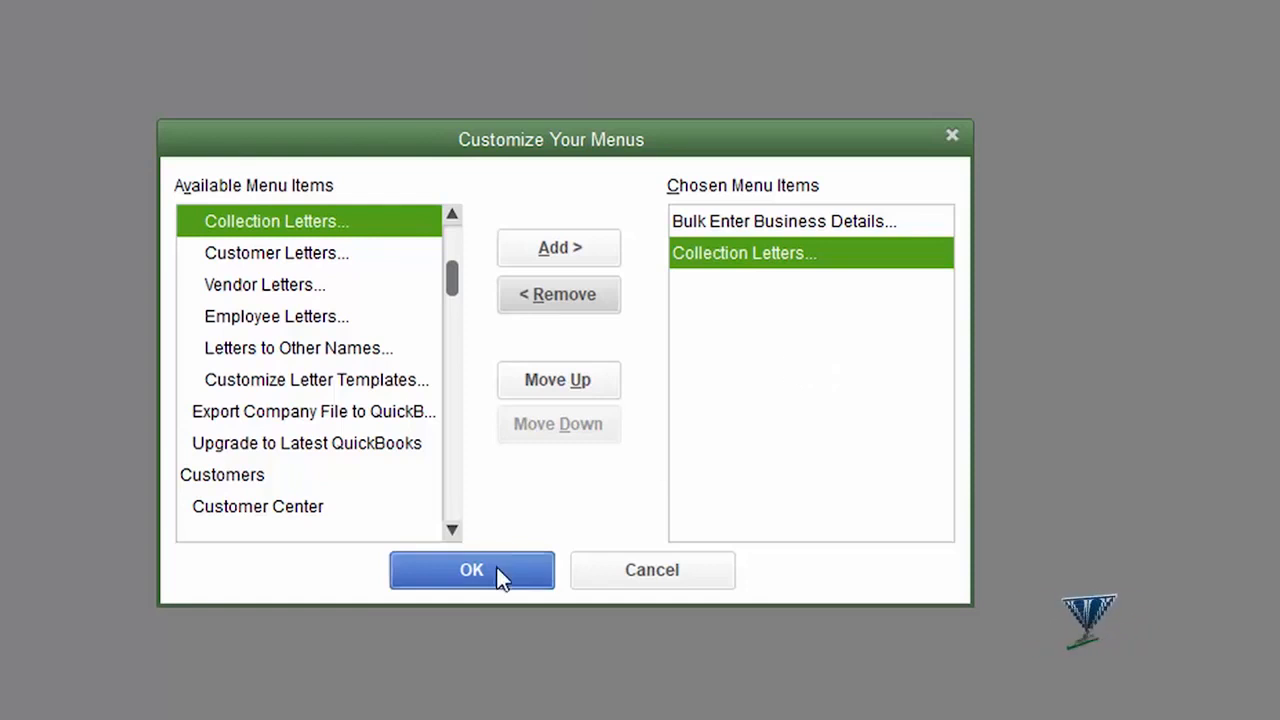
- Save the customization with OK and review the Favorites menu's two new entries
left_click(472, 570)
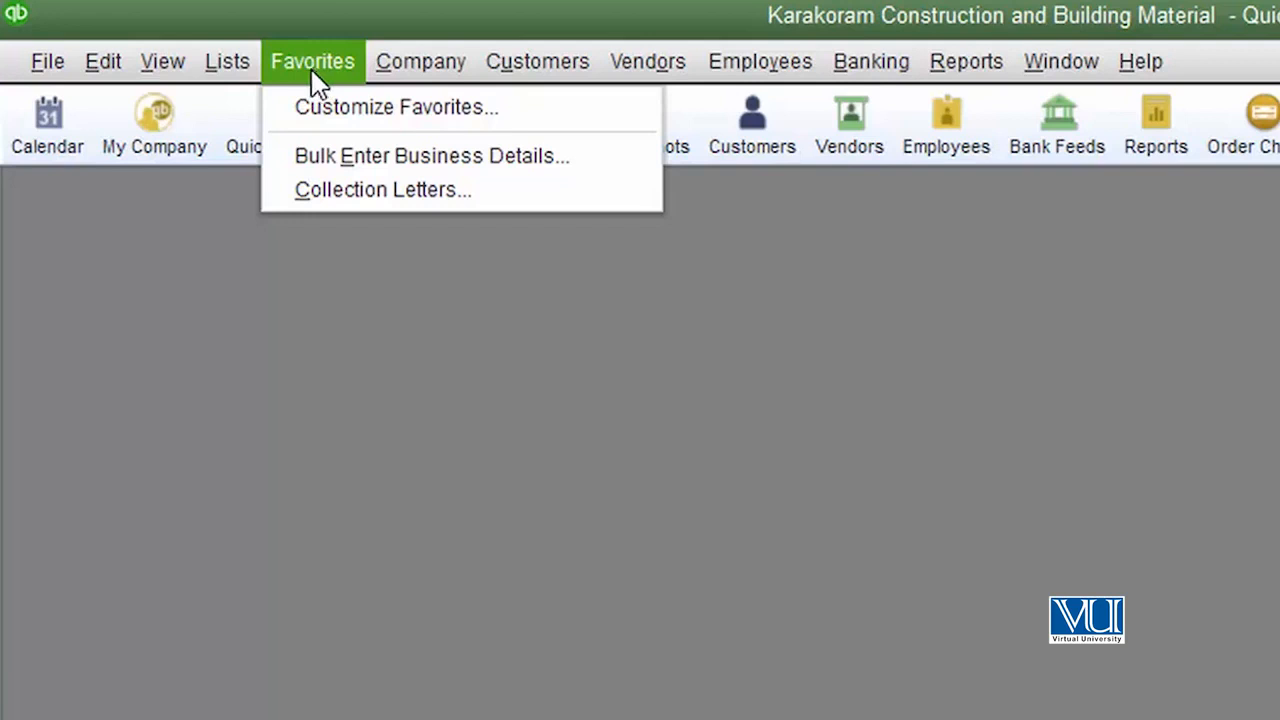
left_click(1140, 60)
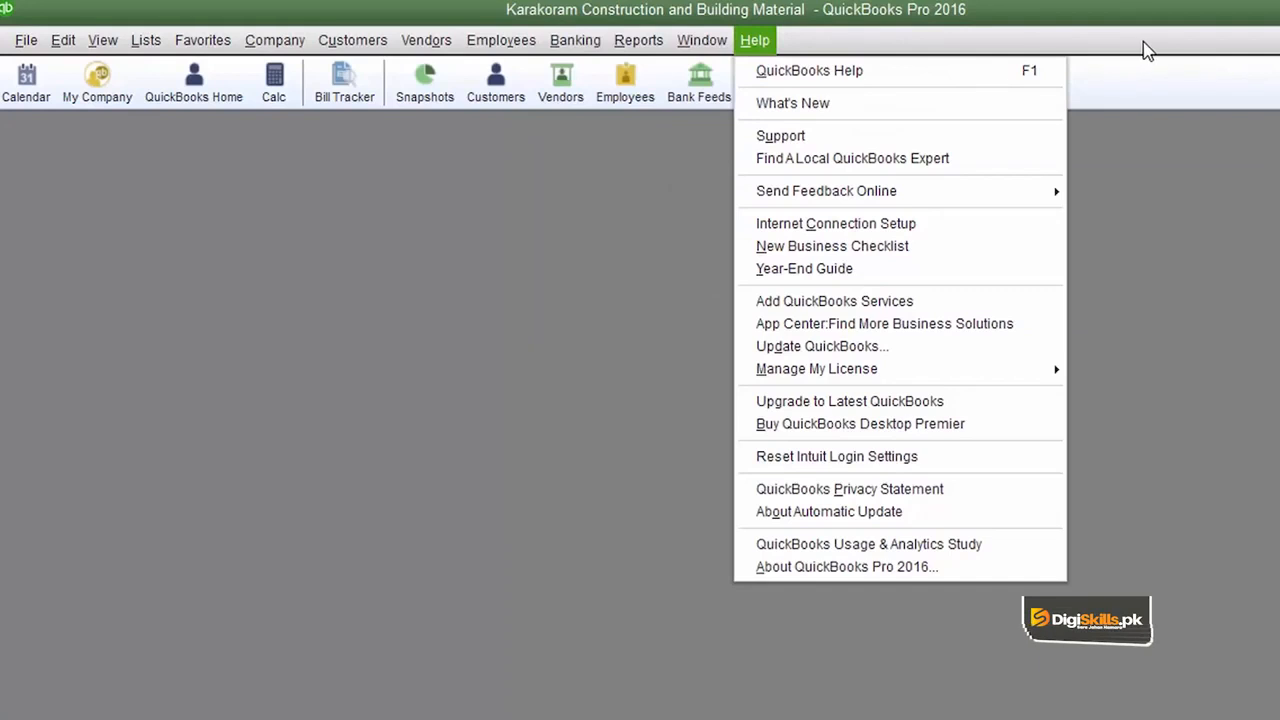
left_click(202, 40)
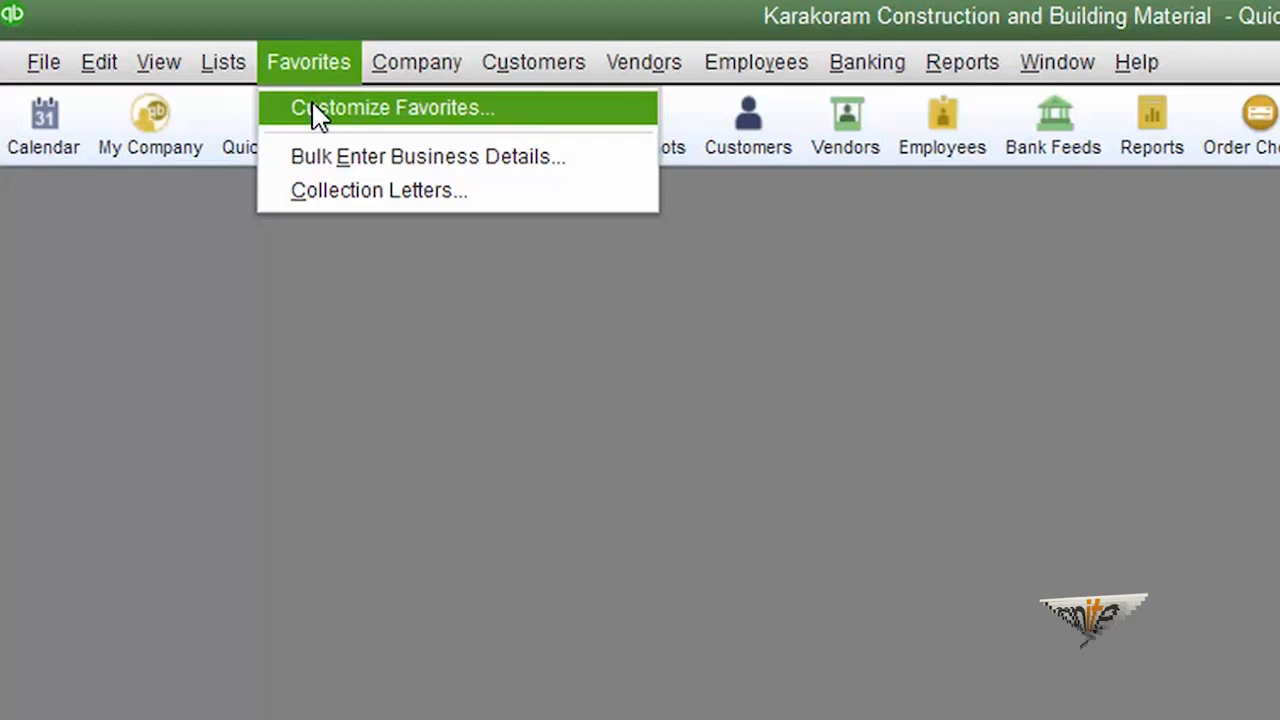
mouse_move(316, 156)
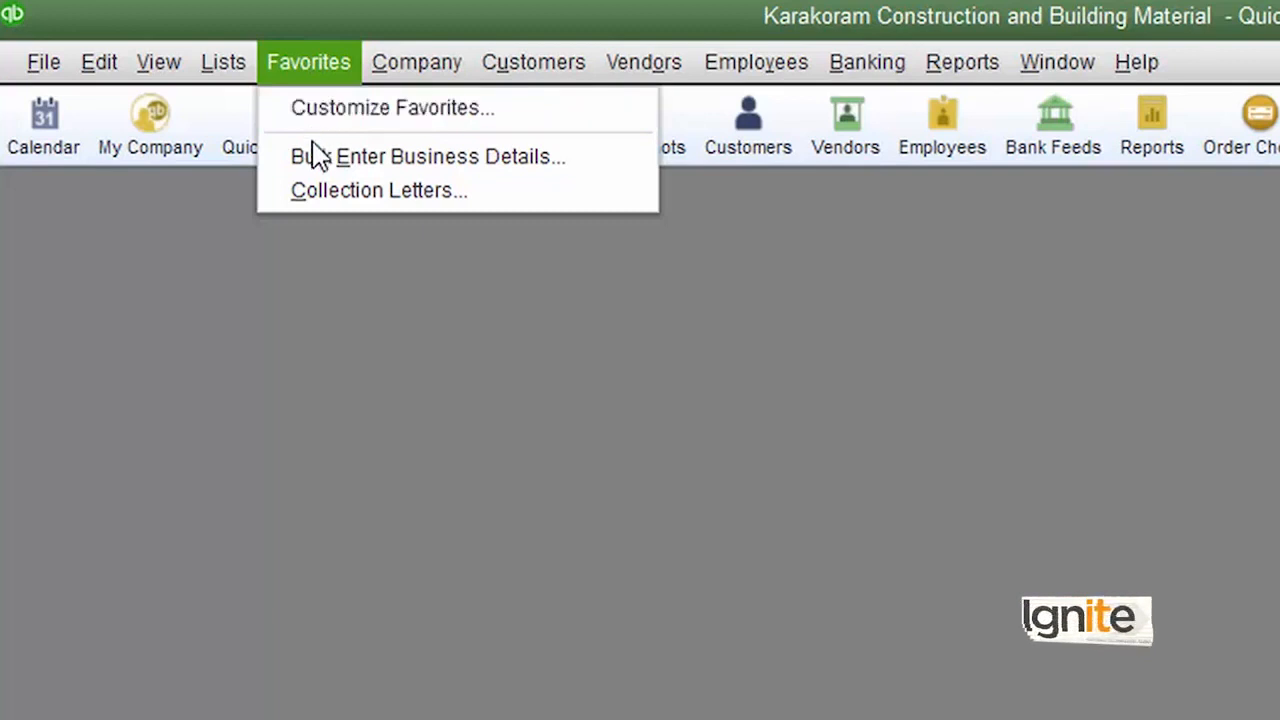